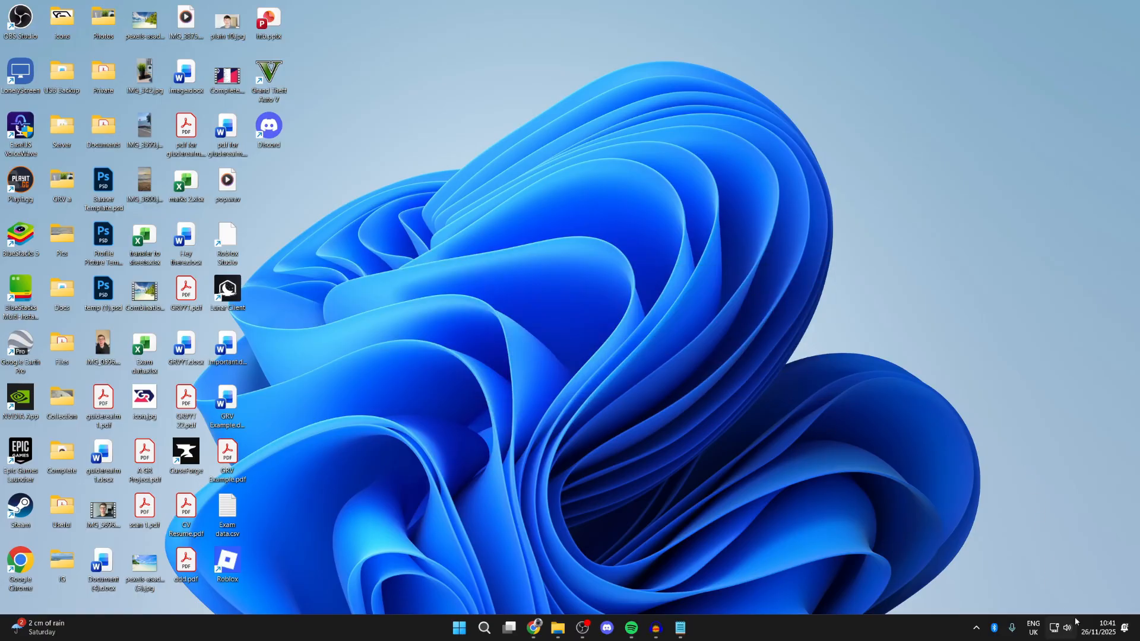
Show the taskbar speaker icon's sound menu with troubleshooting, volume mixer and sound settings
right_click(1069, 628)
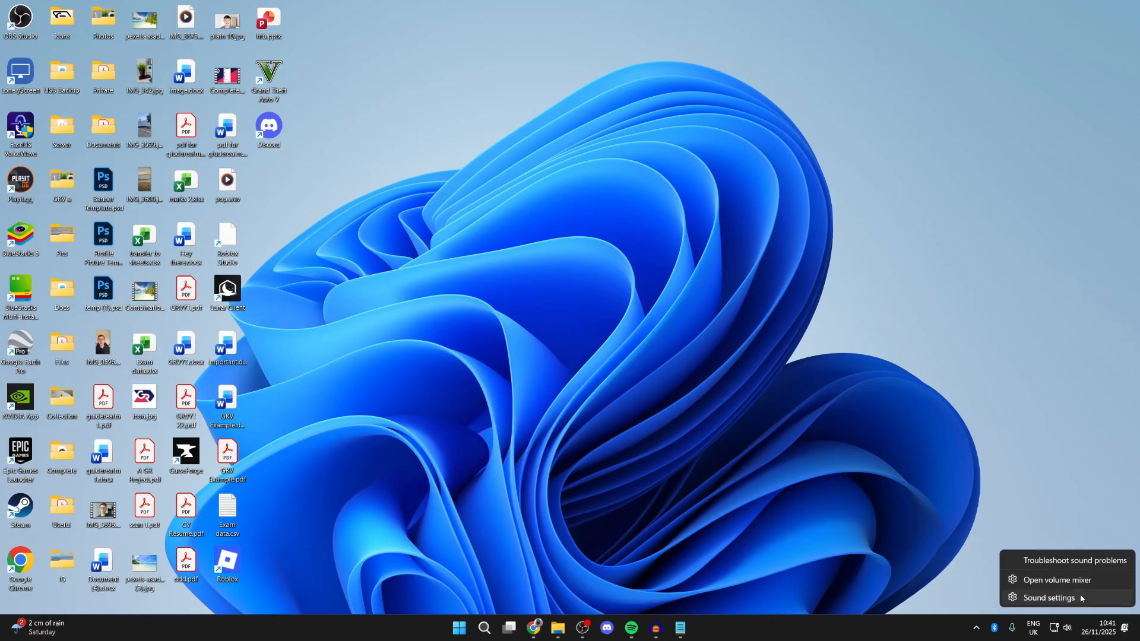
Open Sound settings and view the Microphone (Shure MV7PLUS) properties with format and input volume
left_click(1049, 602)
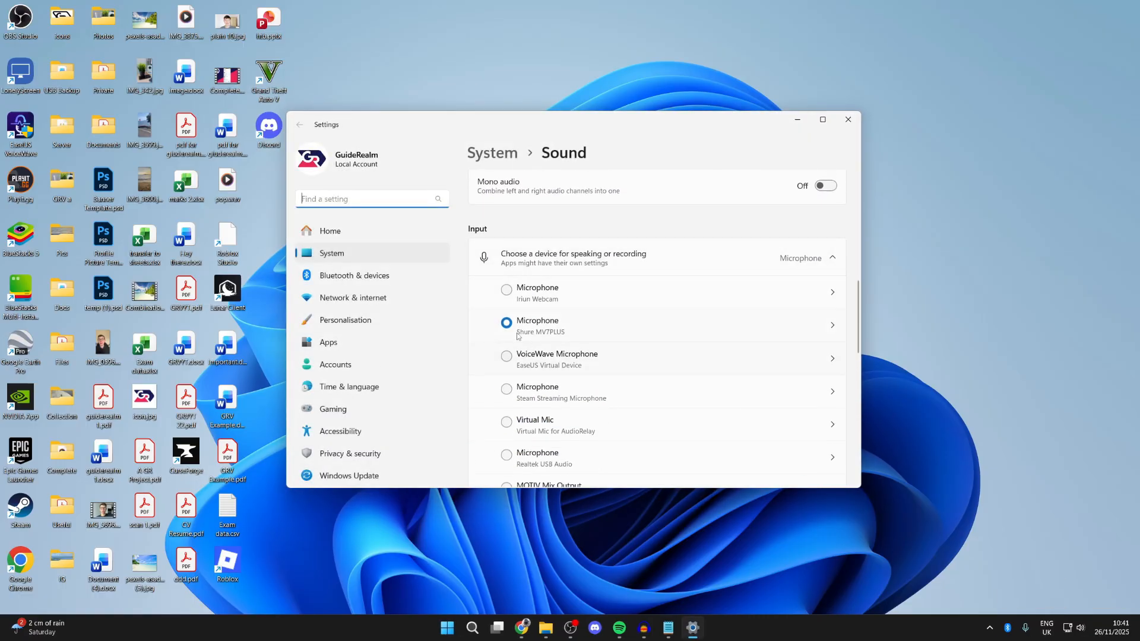
left_click(832, 325)
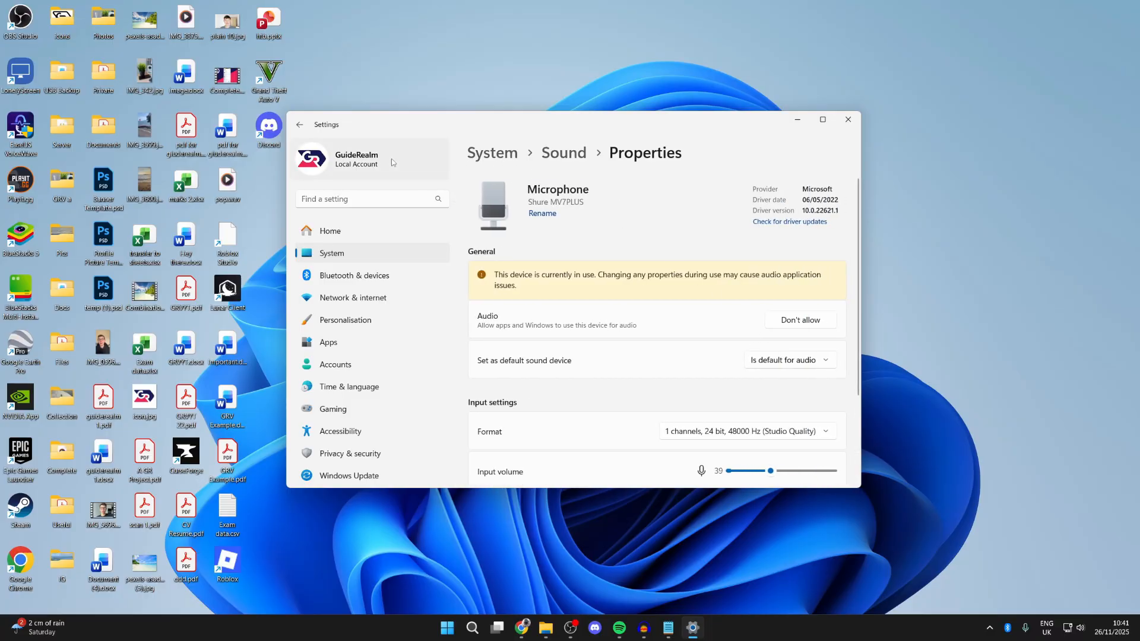
Return to System > Sound and scroll past Input devices to the Advanced section
left_click(299, 124)
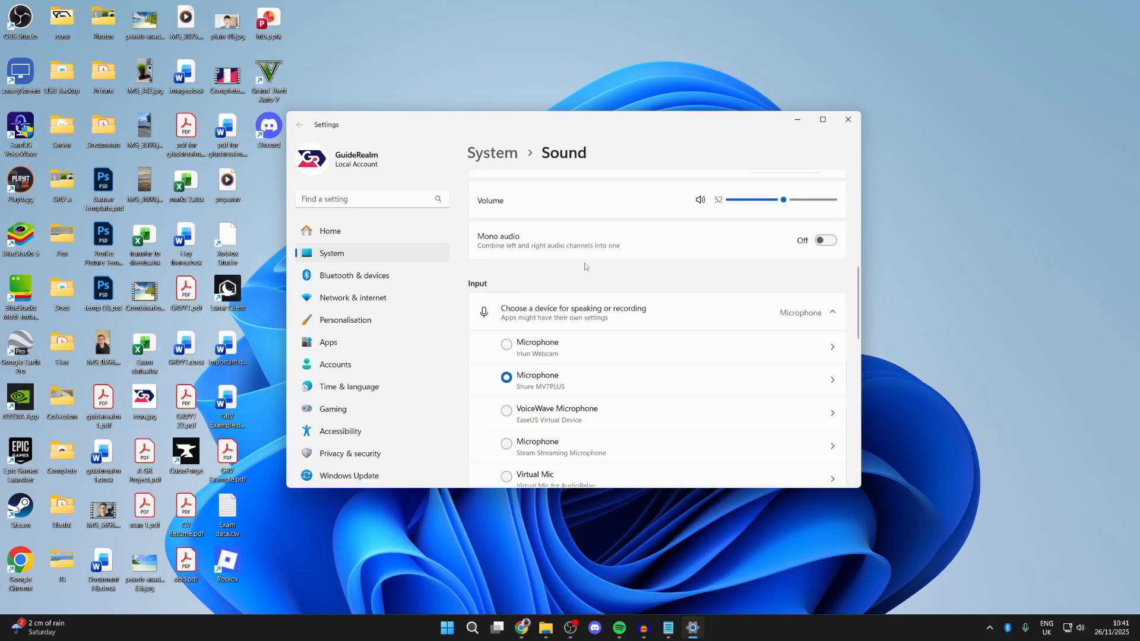
scroll("down", 3)
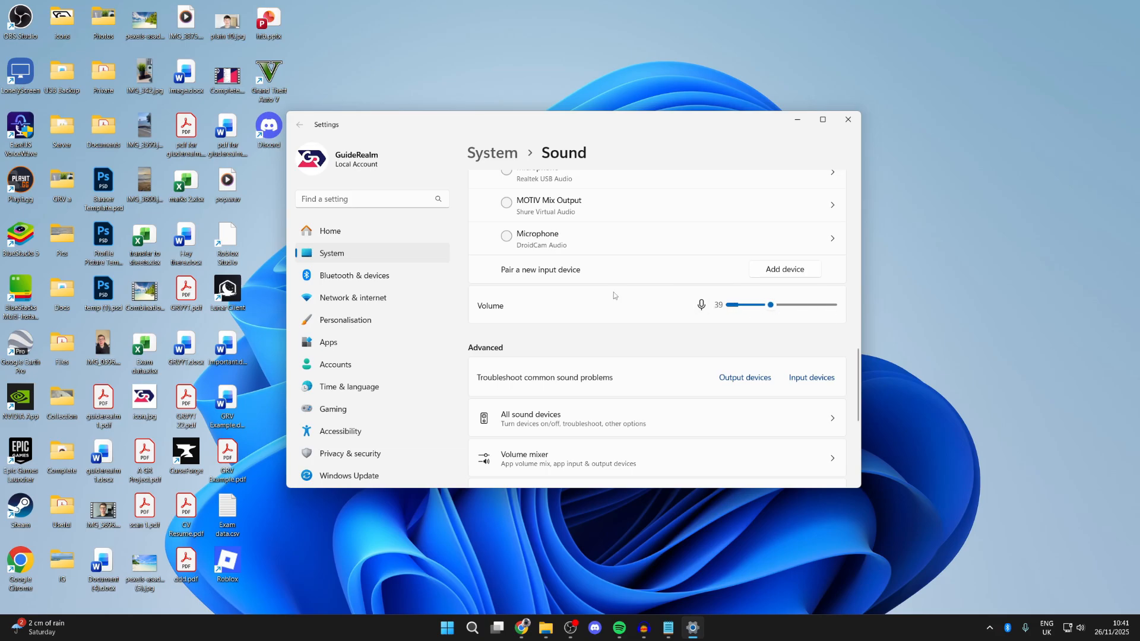
scroll("down", 3)
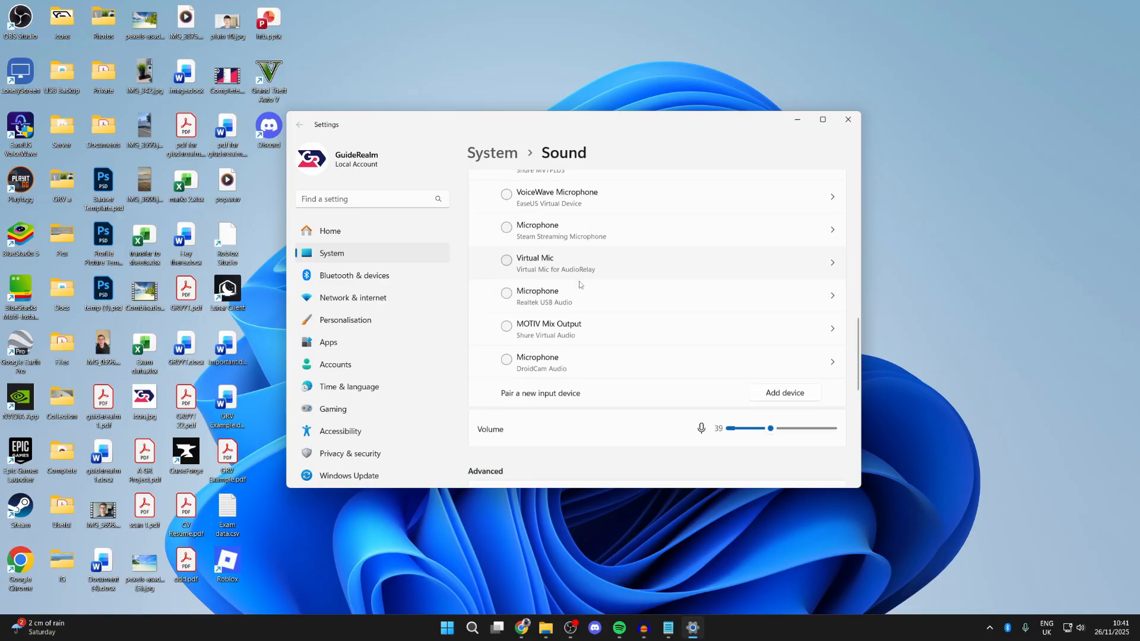
scroll("down", 3)
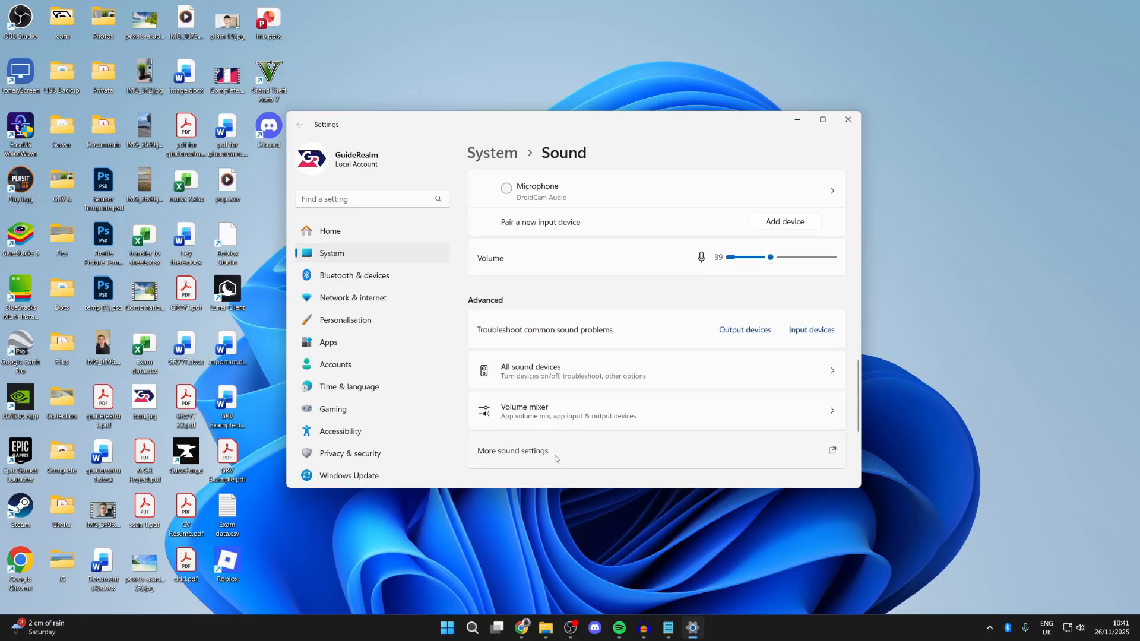
Review the Recording tab devices in the classic Sound control panel, then close it
left_click(512, 450)
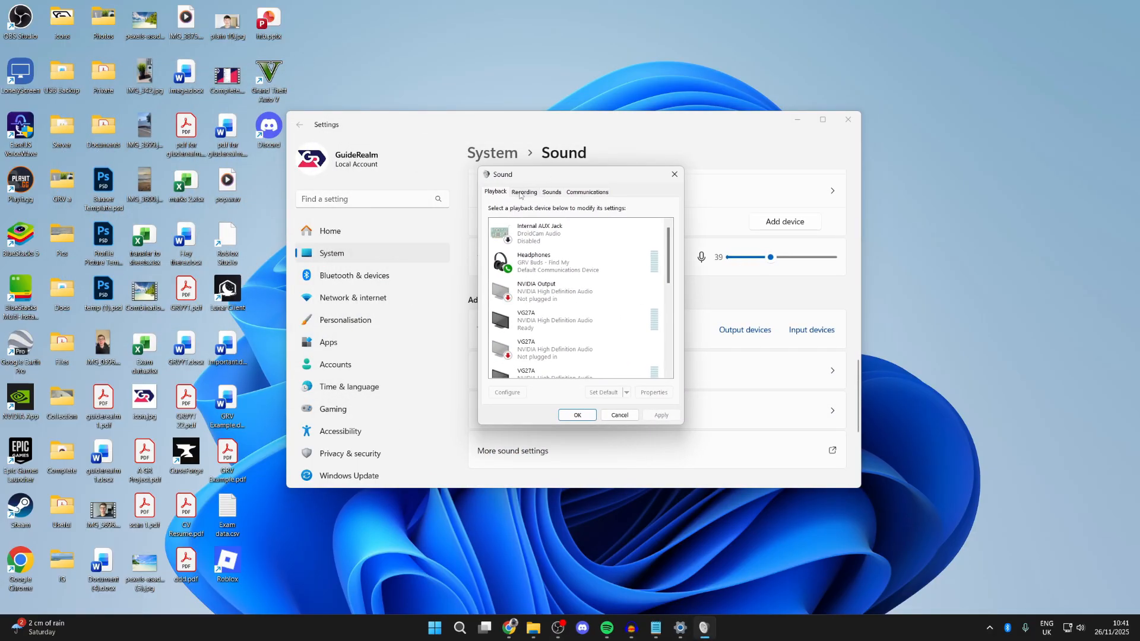
right_click(548, 291)
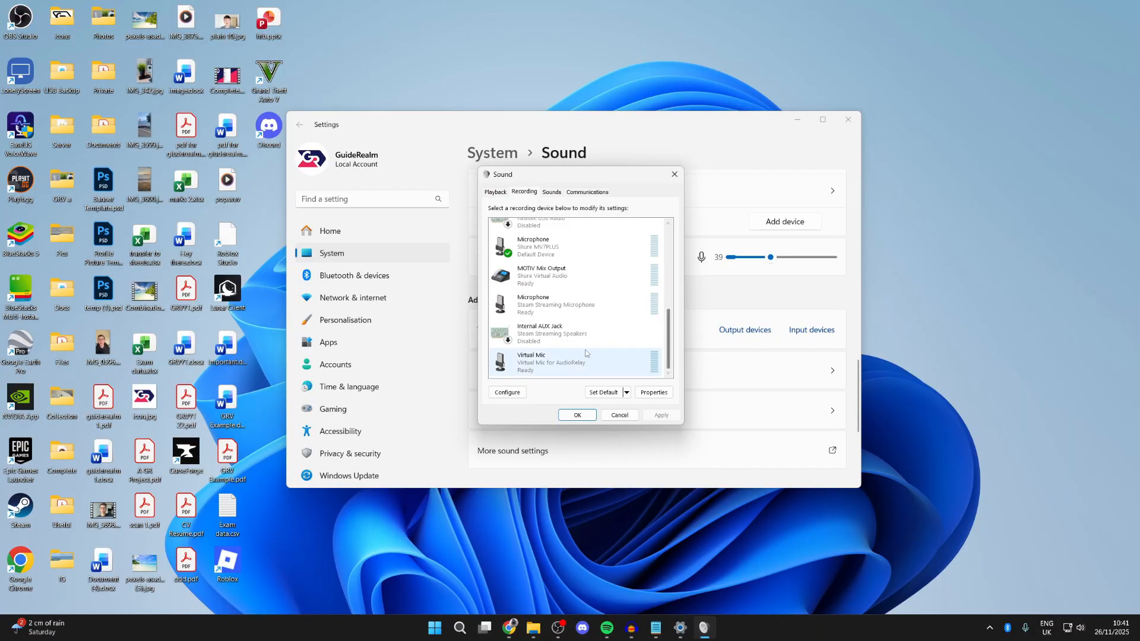
right_click(553, 333)
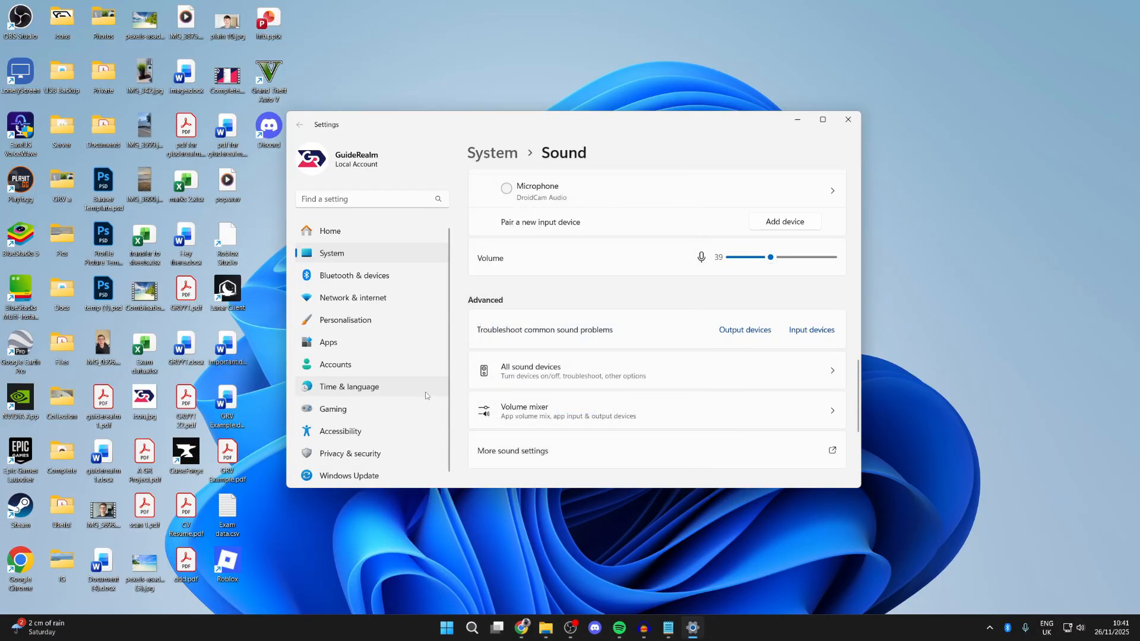
Check Privacy & security > Microphone app access toggles, then bring up Device Manager
left_click(349, 453)
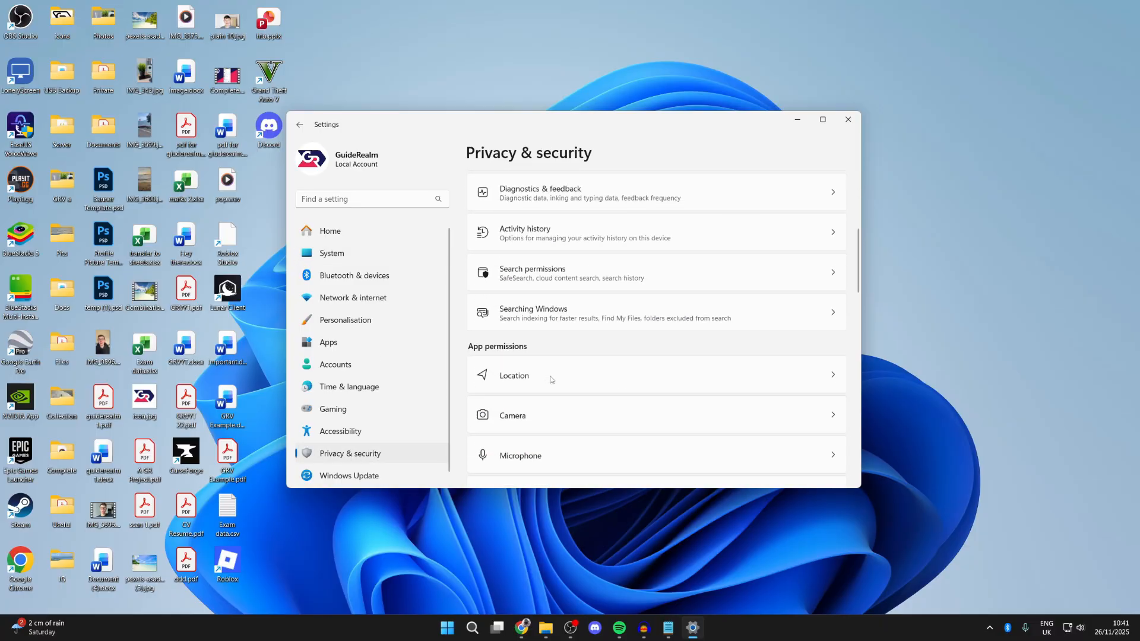
left_click(521, 456)
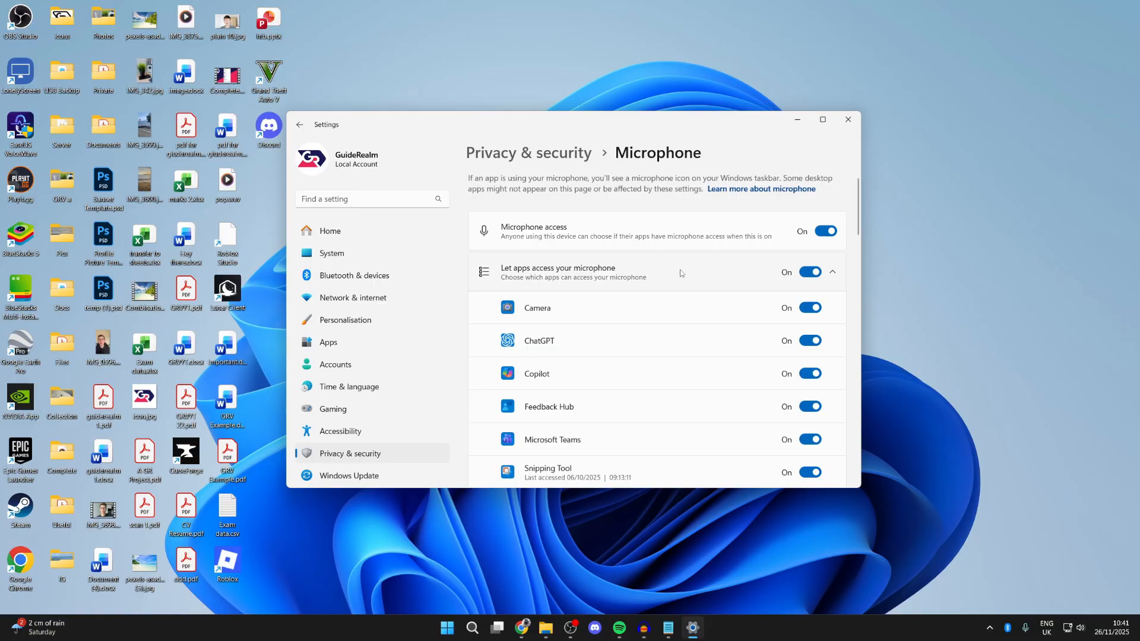
scroll("down", 3)
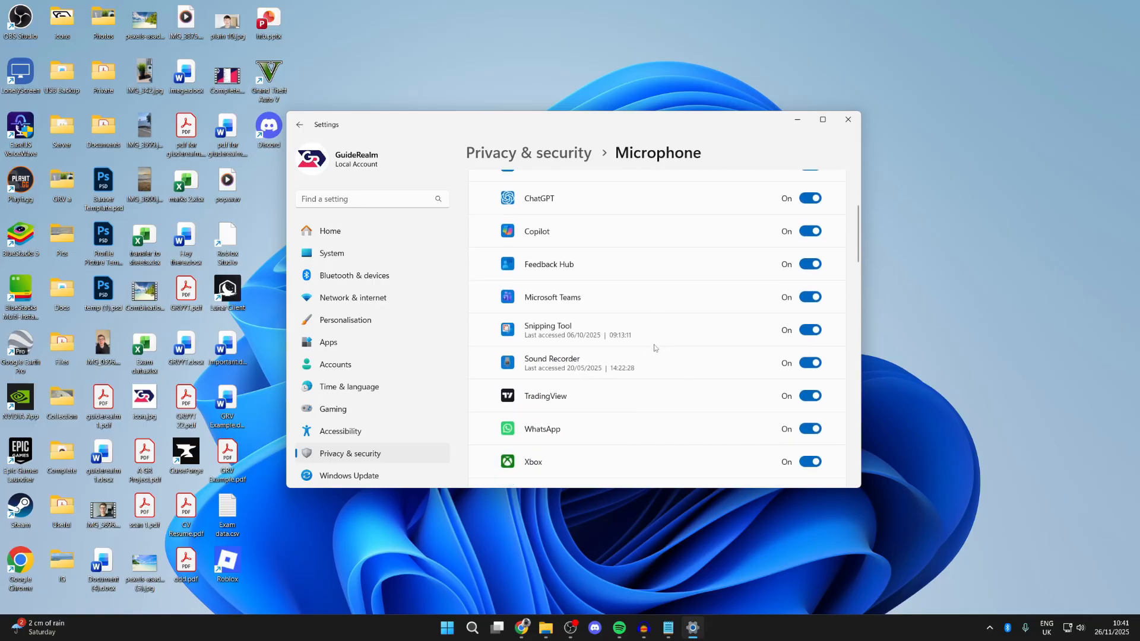
left_click(472, 628)
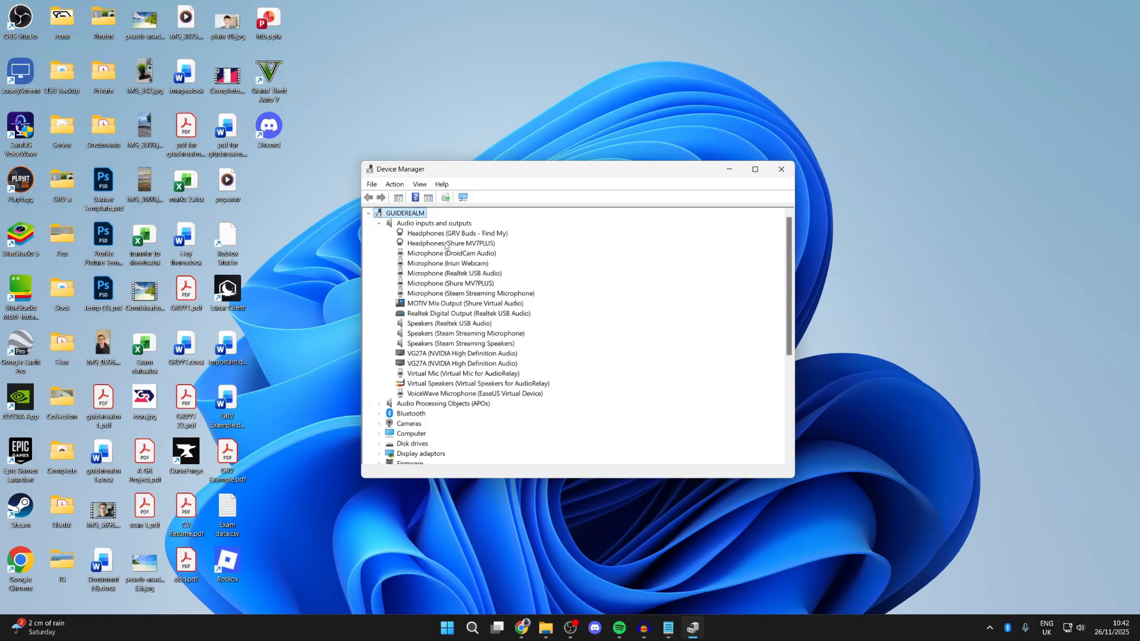
Update the Headphones (GRV Buds - Find My) driver; the best driver is already installed
right_click(456, 233)
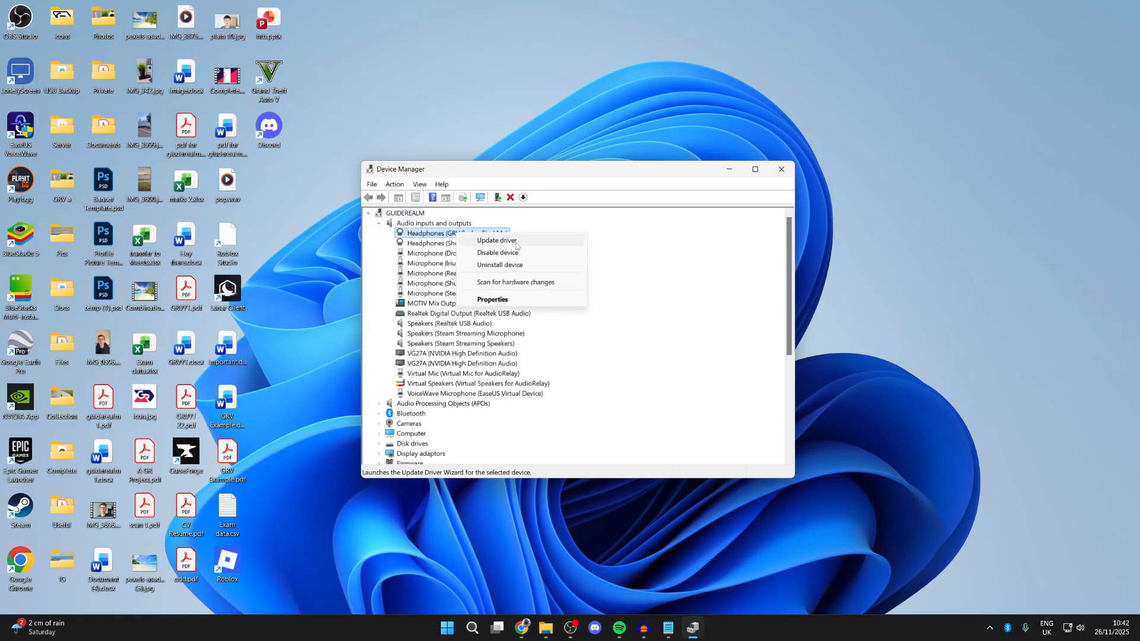
left_click(496, 240)
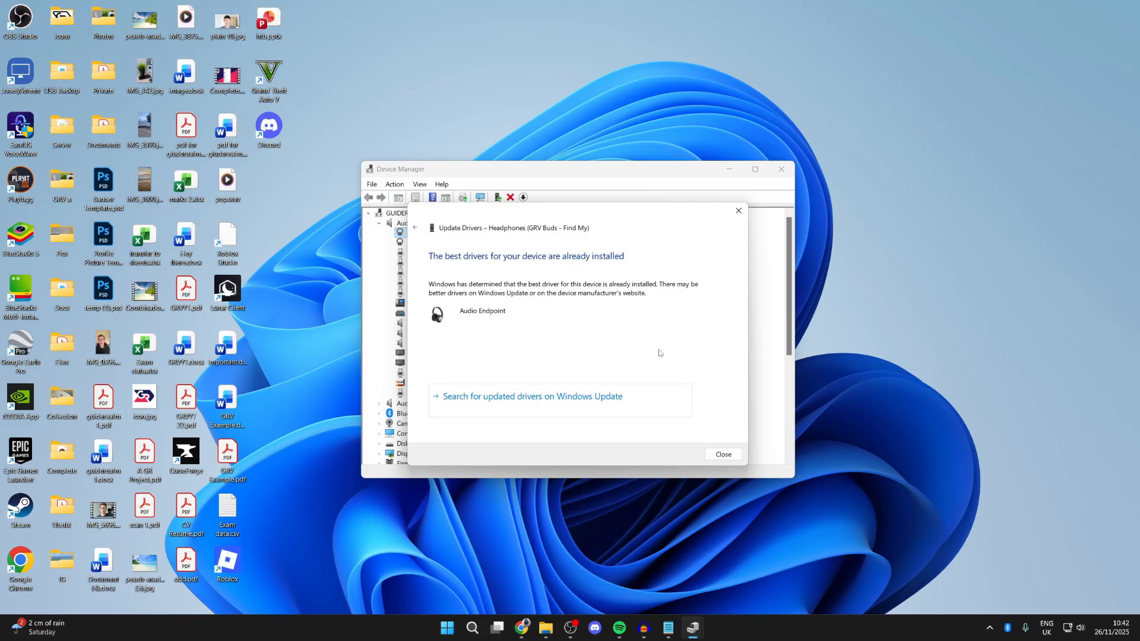
left_click(722, 454)
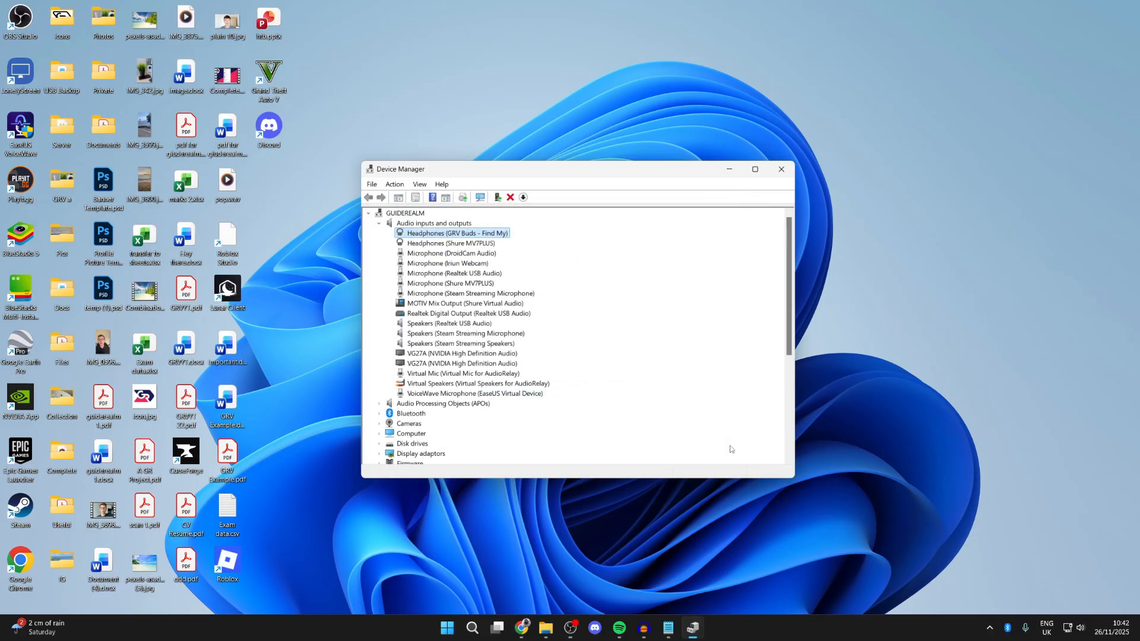
mouse_move(781, 168)
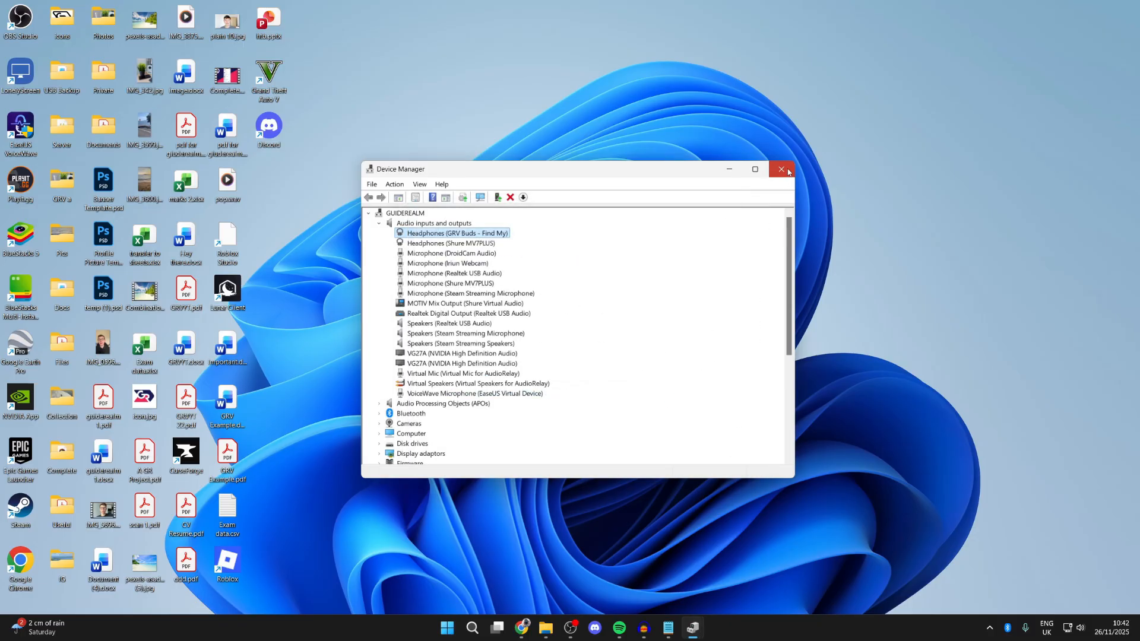